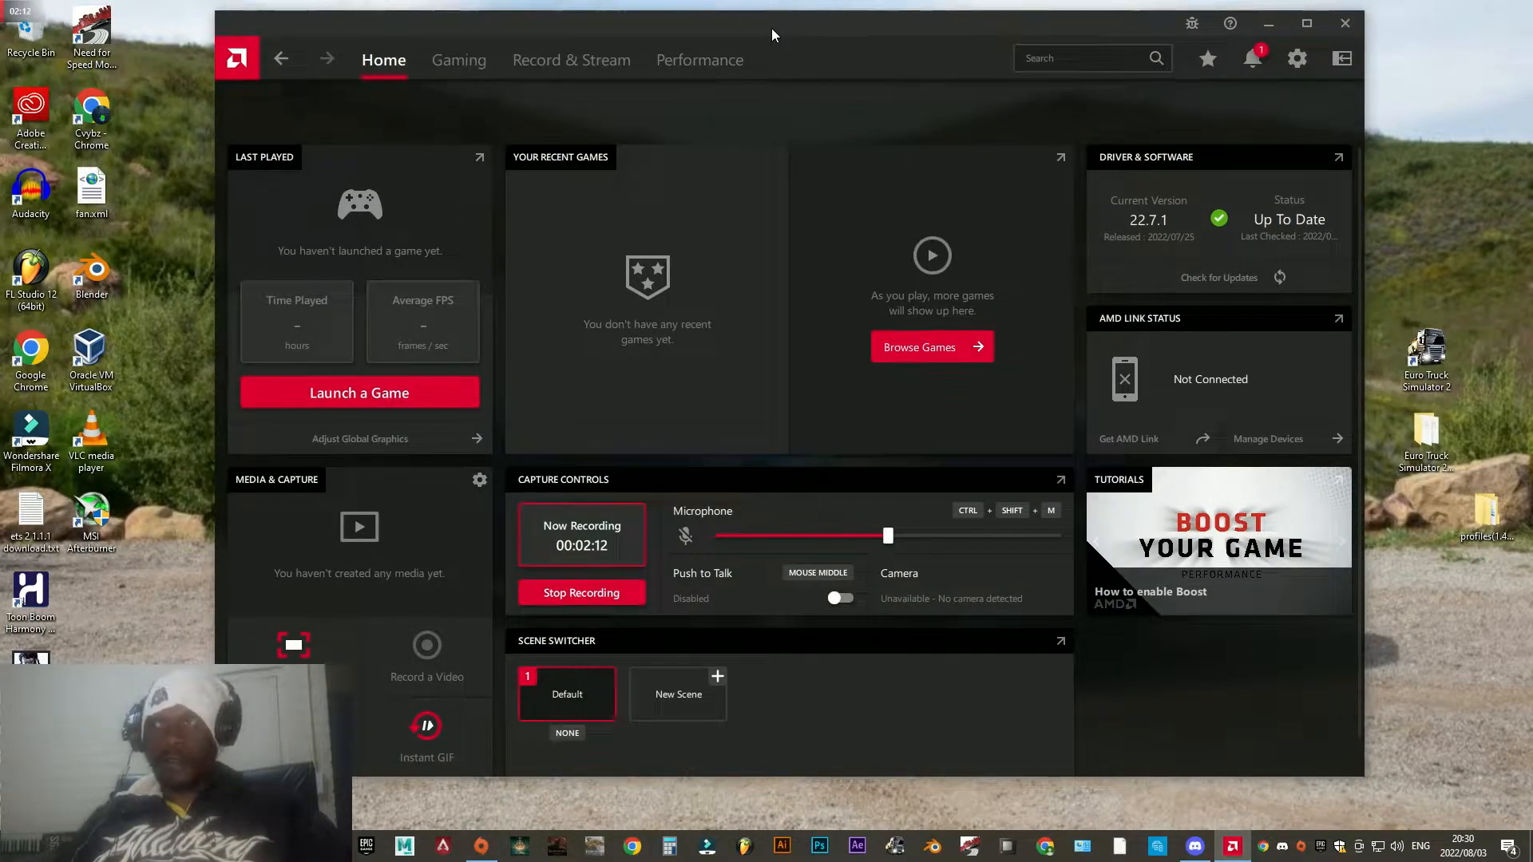
mouse_move(517, 162)
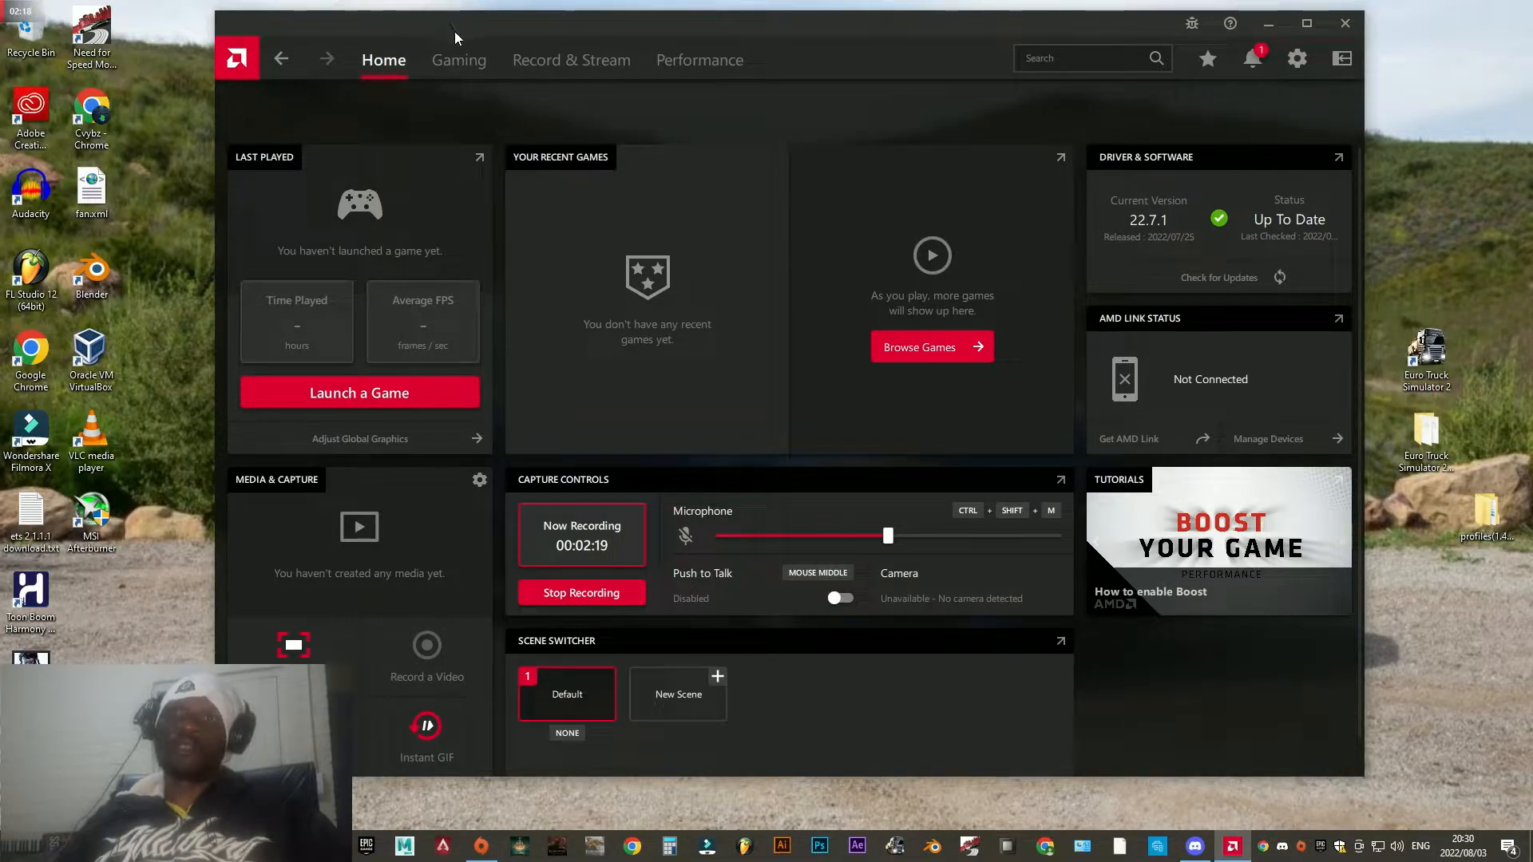
mouse_move(621, 44)
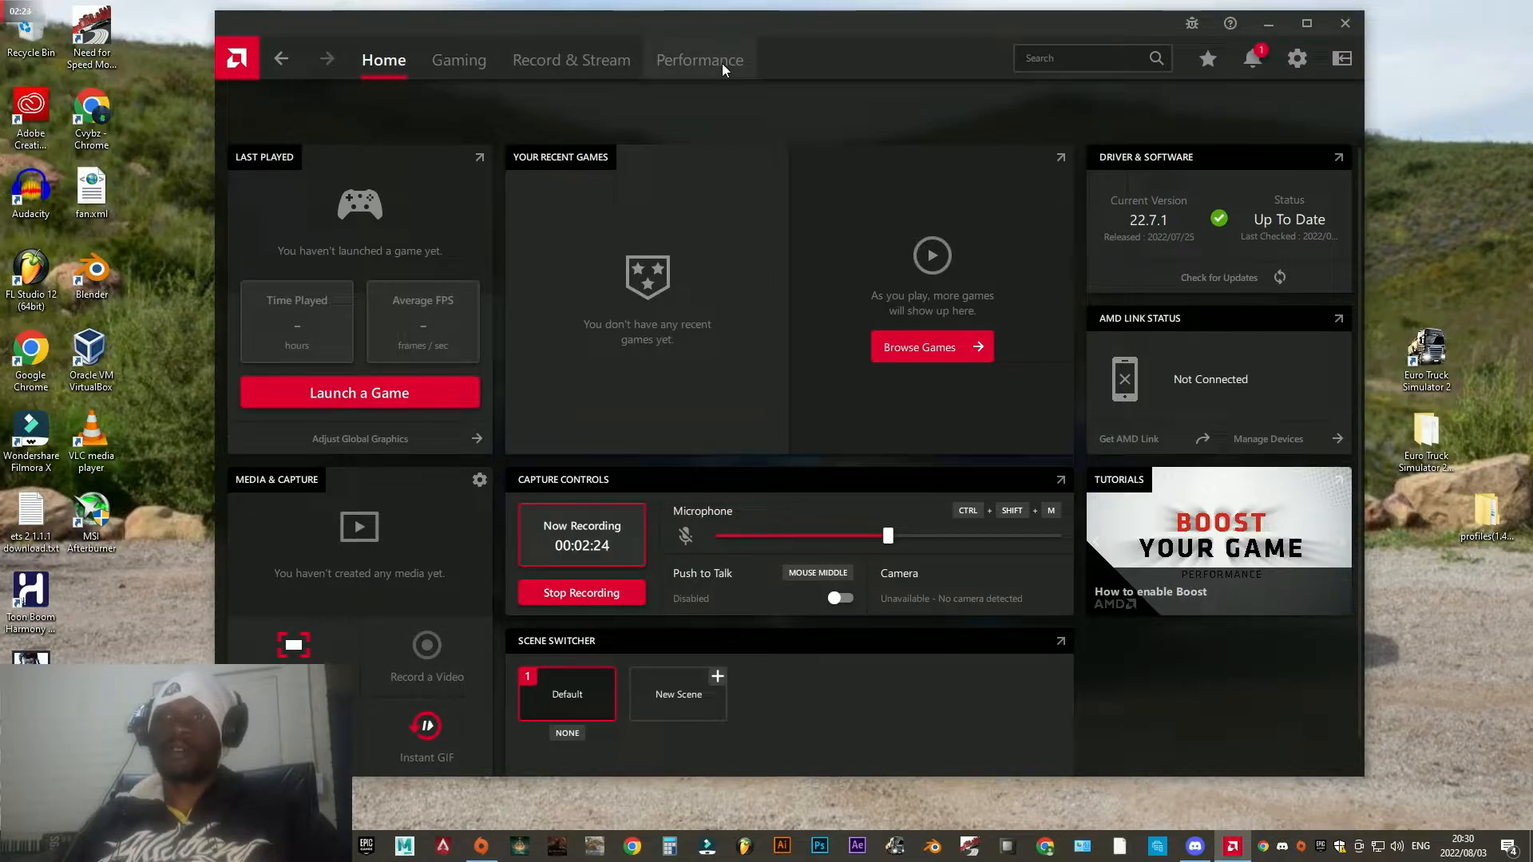
Switch from the home dashboard to the Performance section.
click(700, 60)
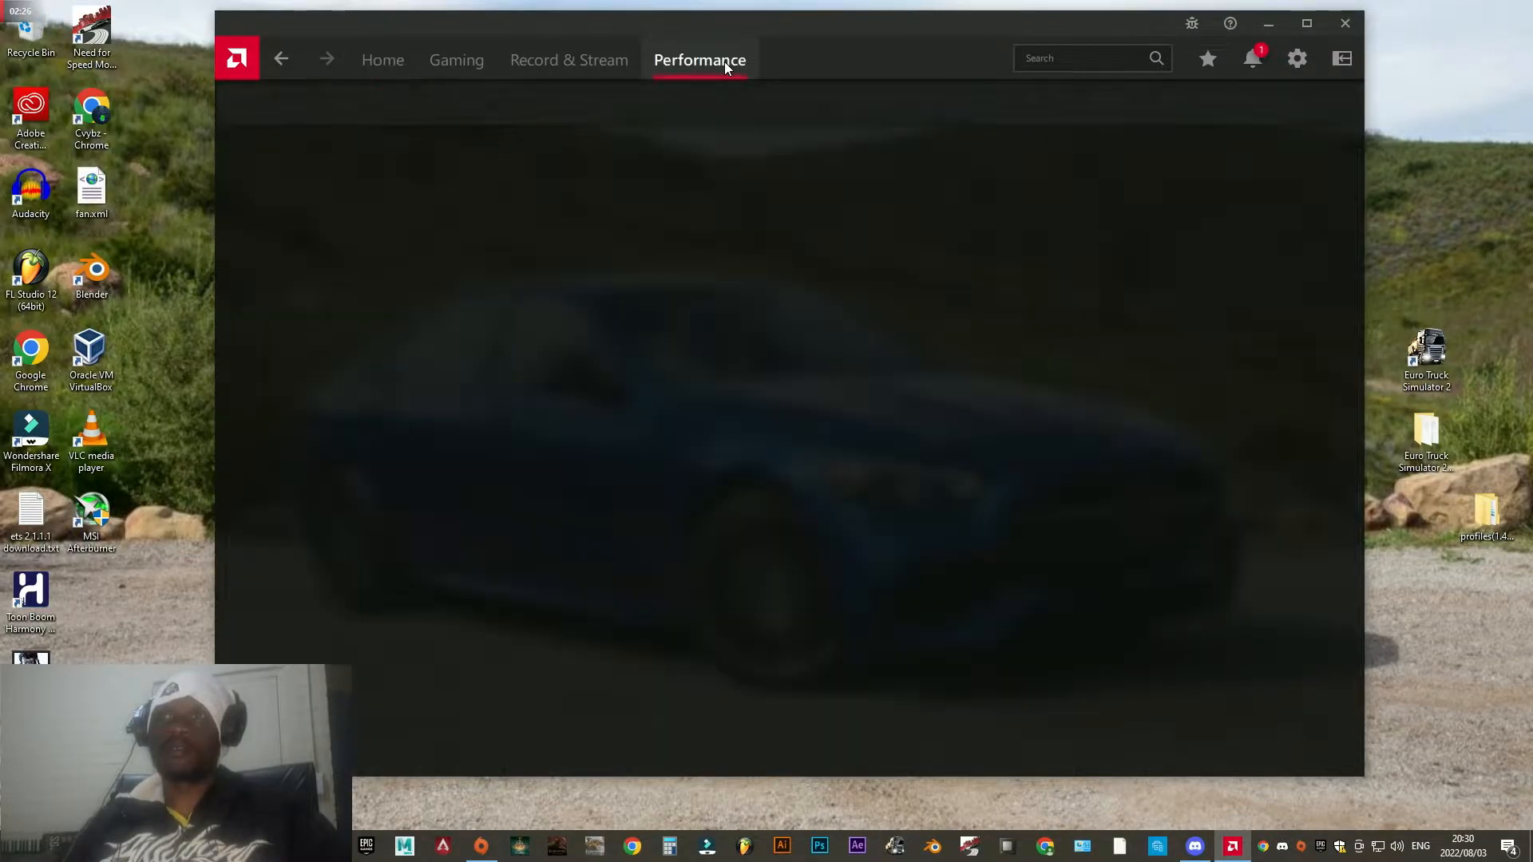
Open Metrics, go to the Overlay settings, and enable the on-screen metrics overlay.
click(699, 60)
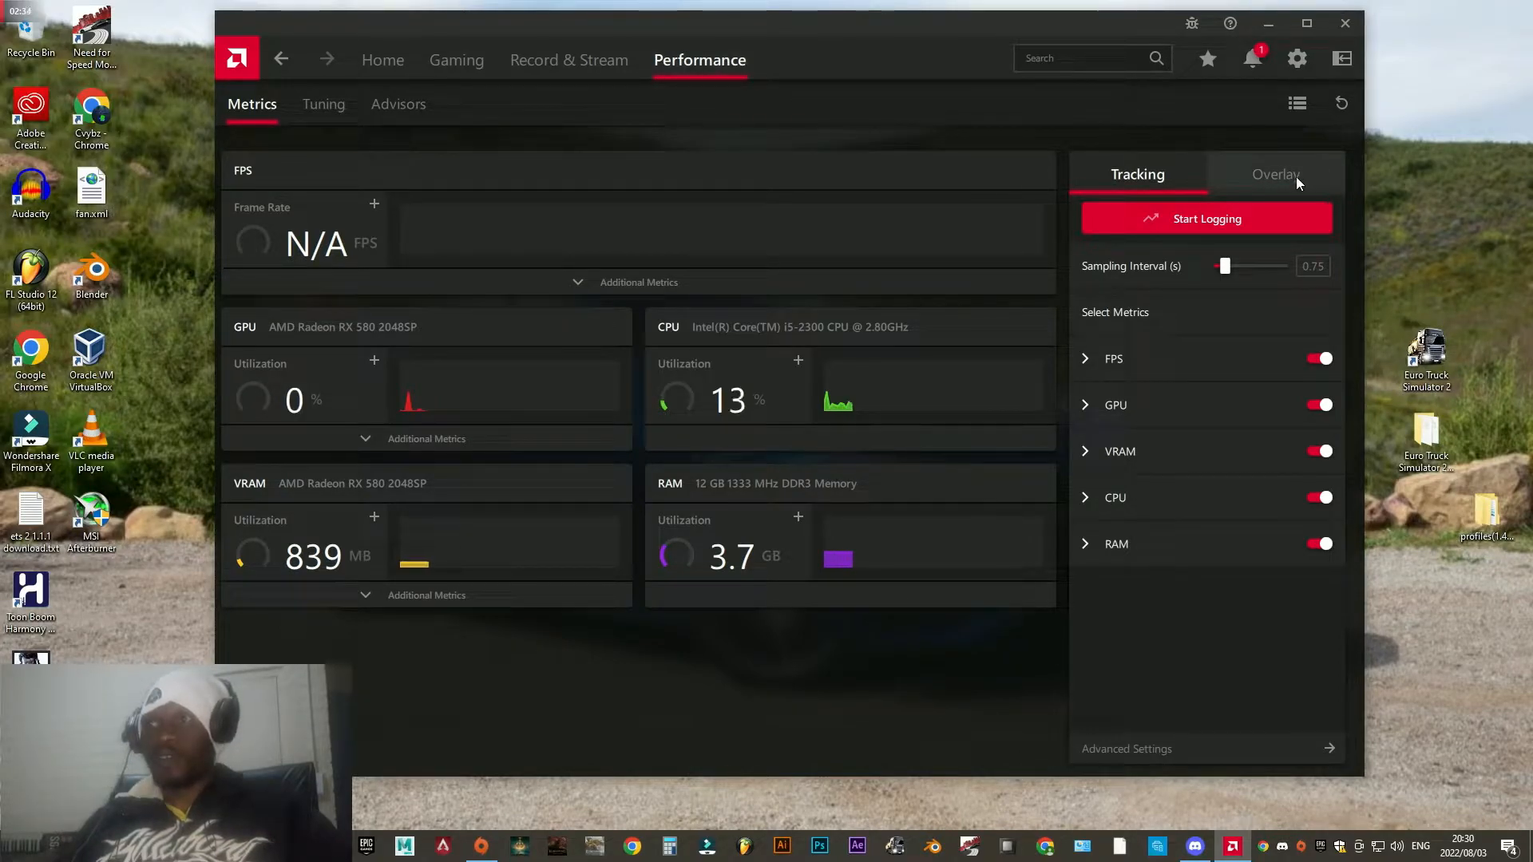
click(1276, 174)
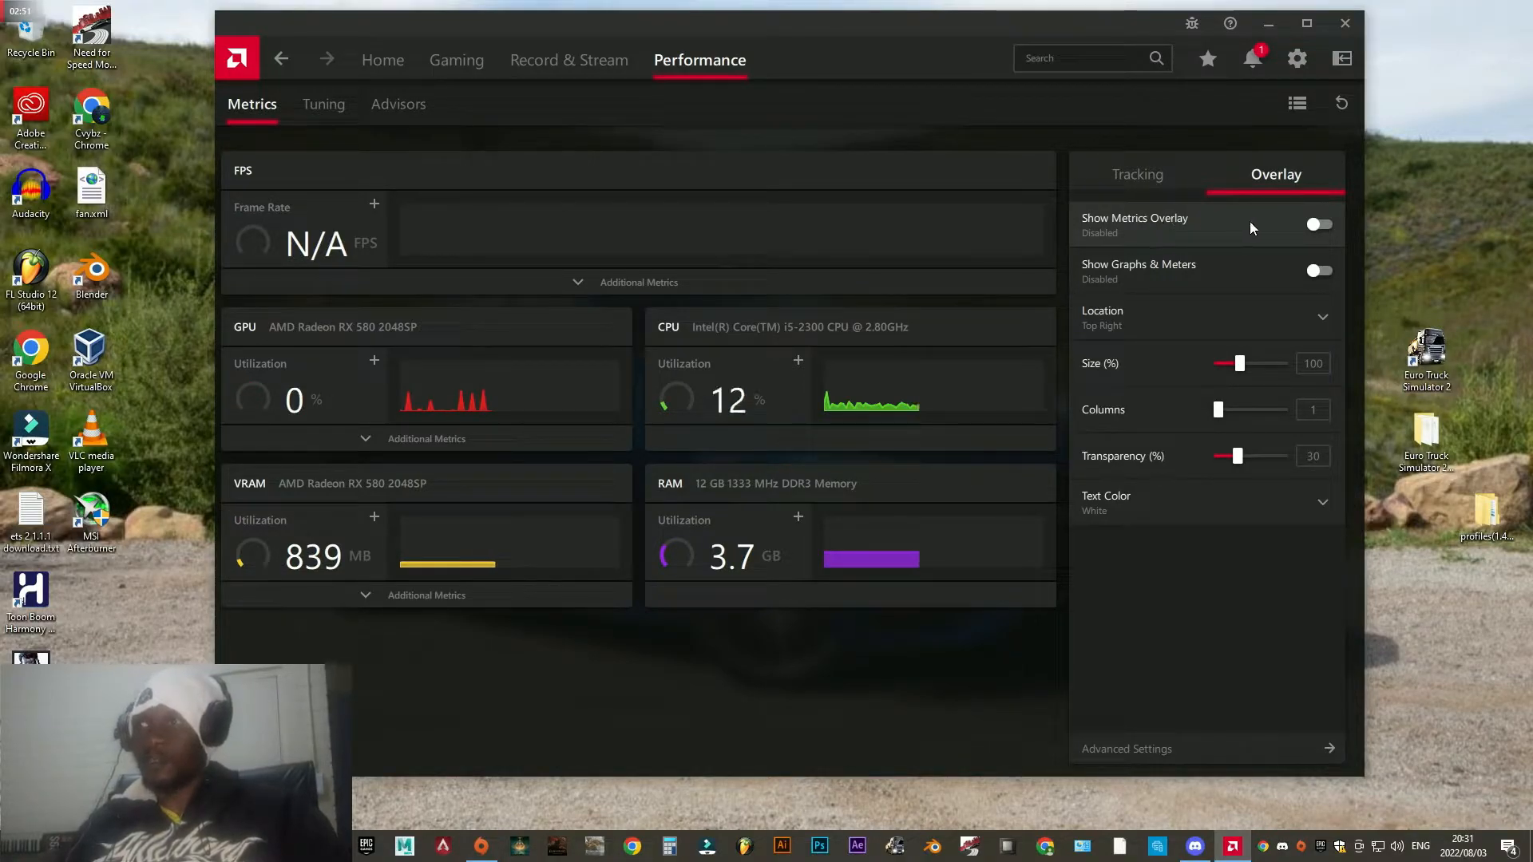
click(1319, 224)
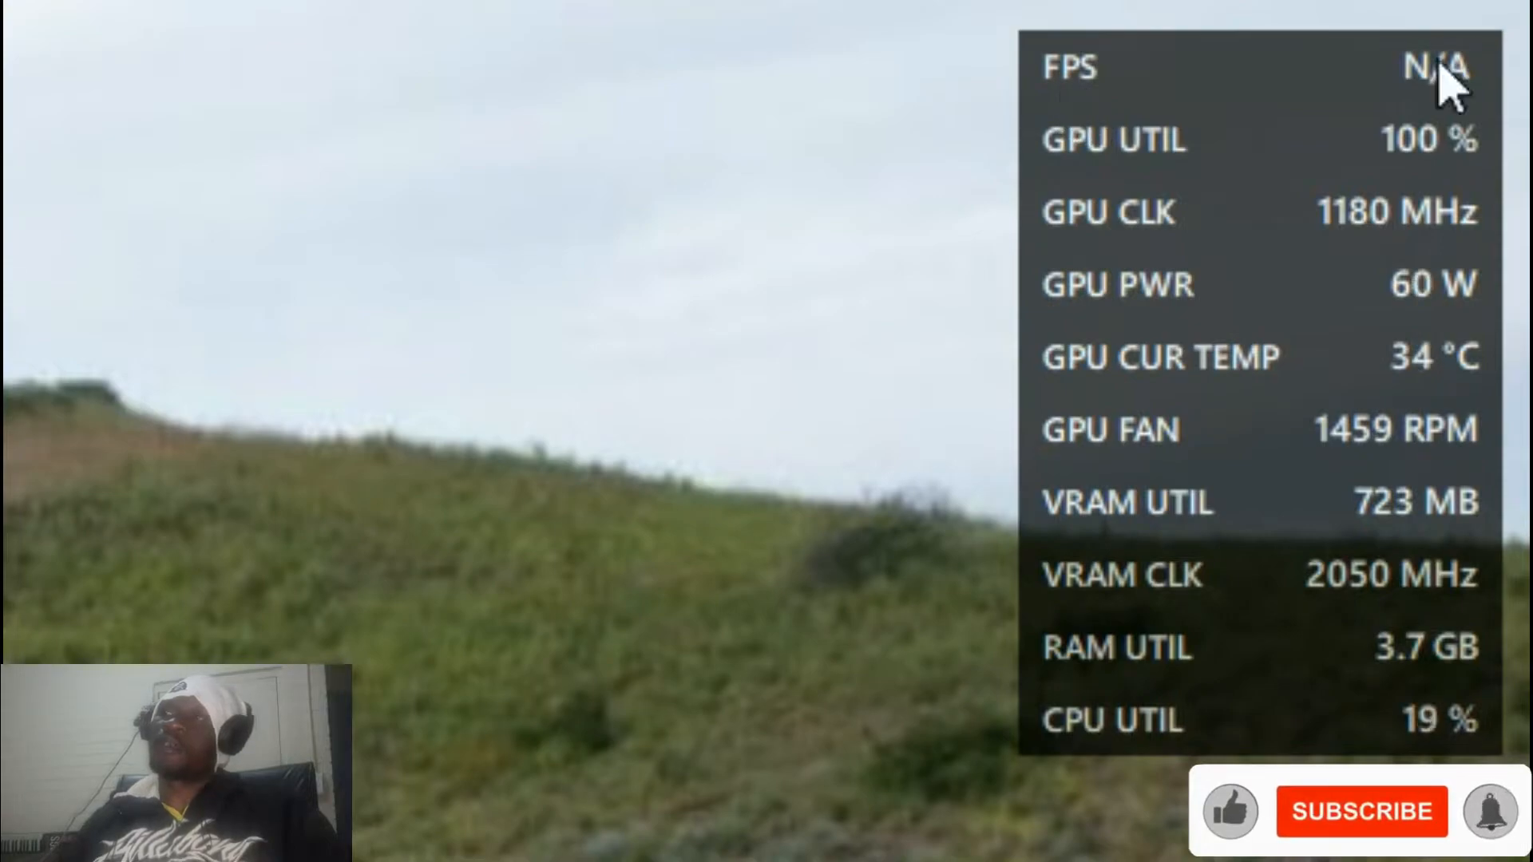
Confirm the live overlay showing FPS, GPU temperature, VRAM, RAM and CPU usage.
click(1360, 811)
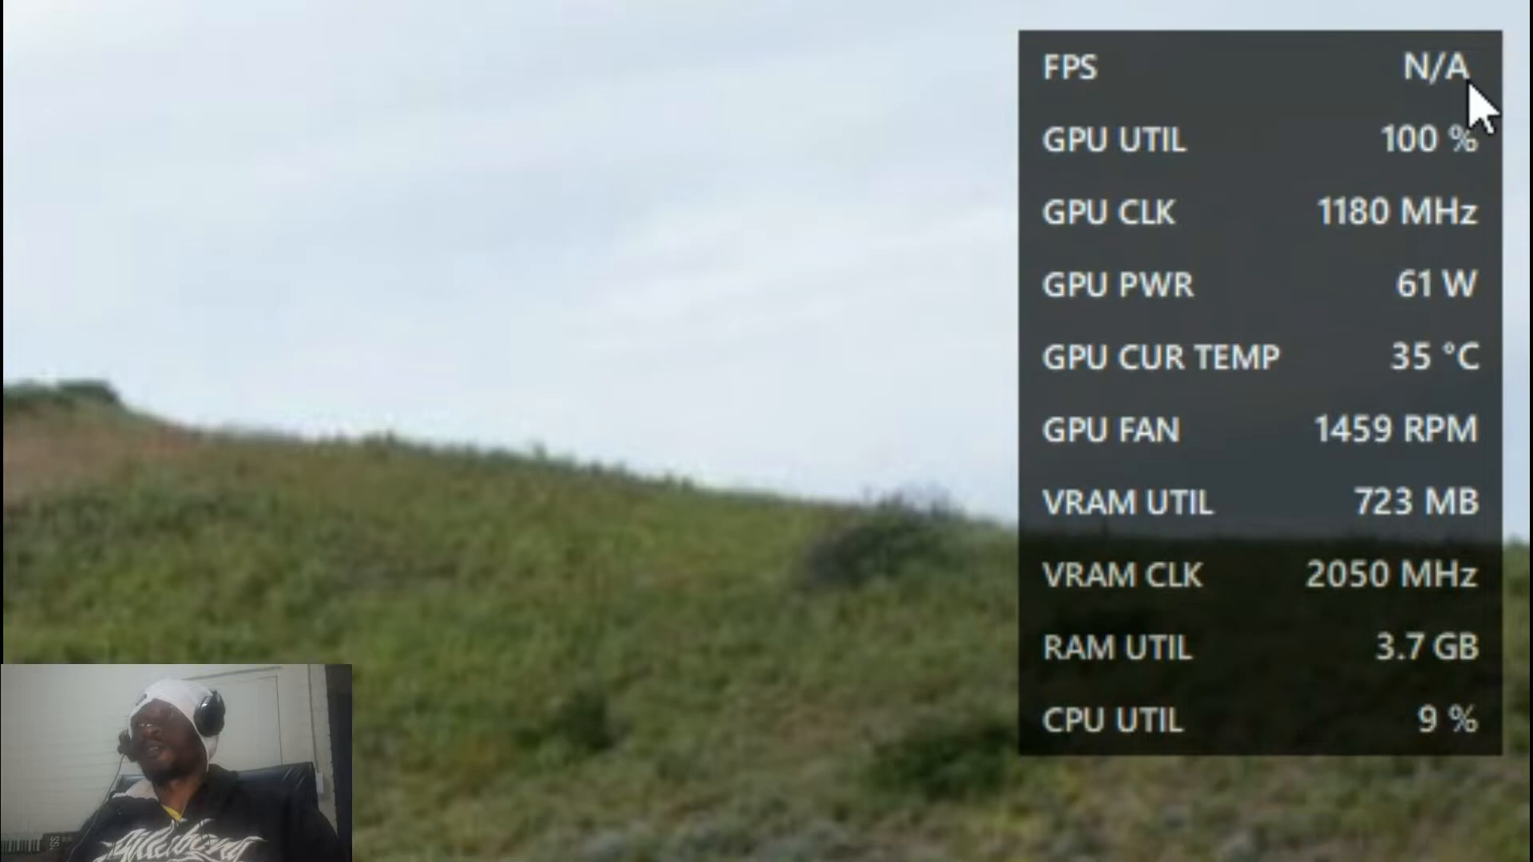
mouse_move(1436, 93)
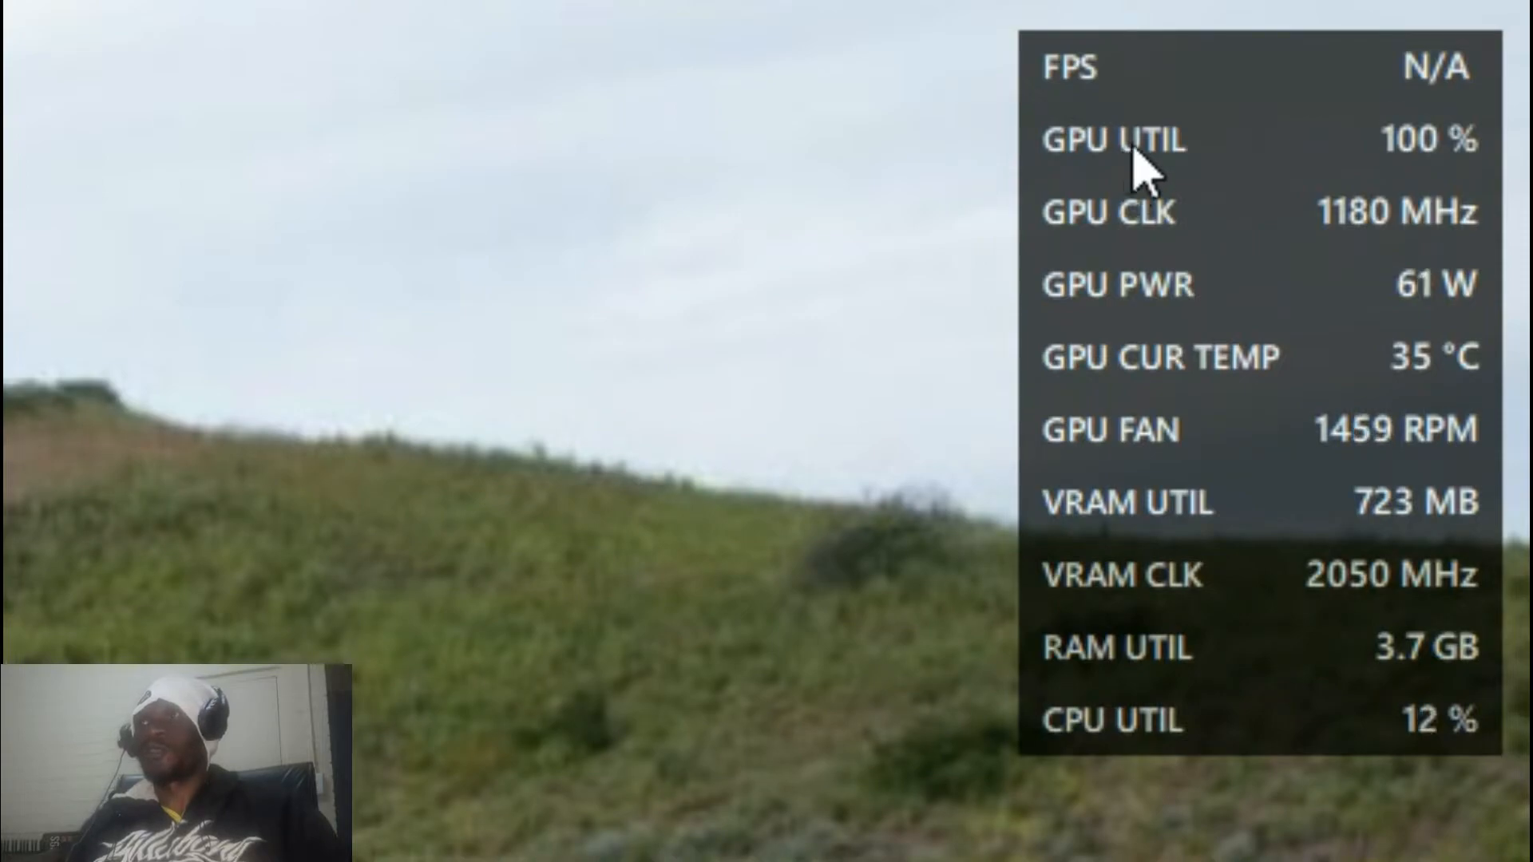
mouse_move(1456, 156)
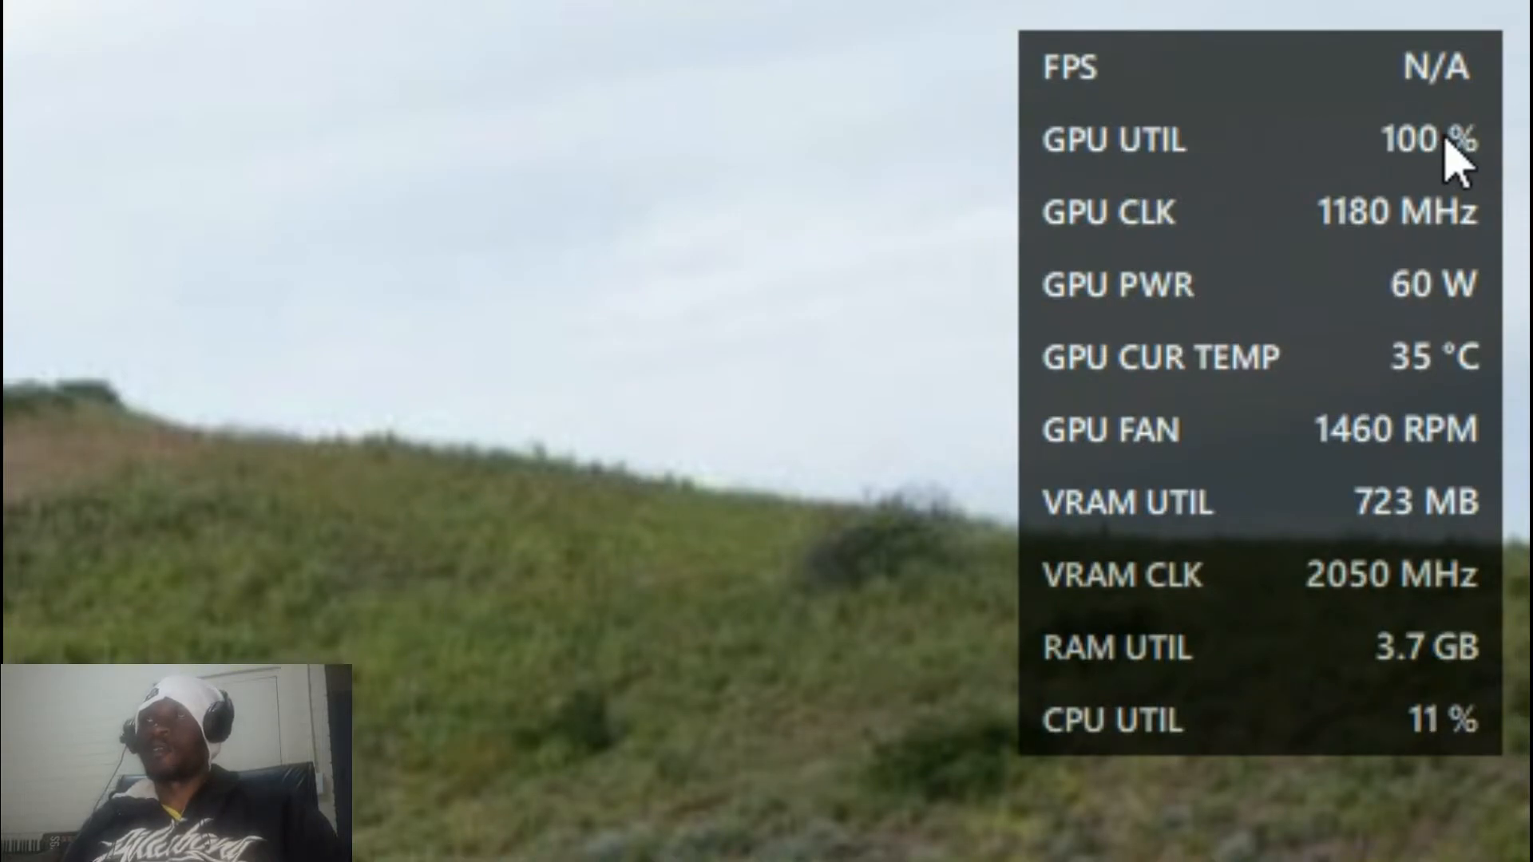
mouse_move(1129, 259)
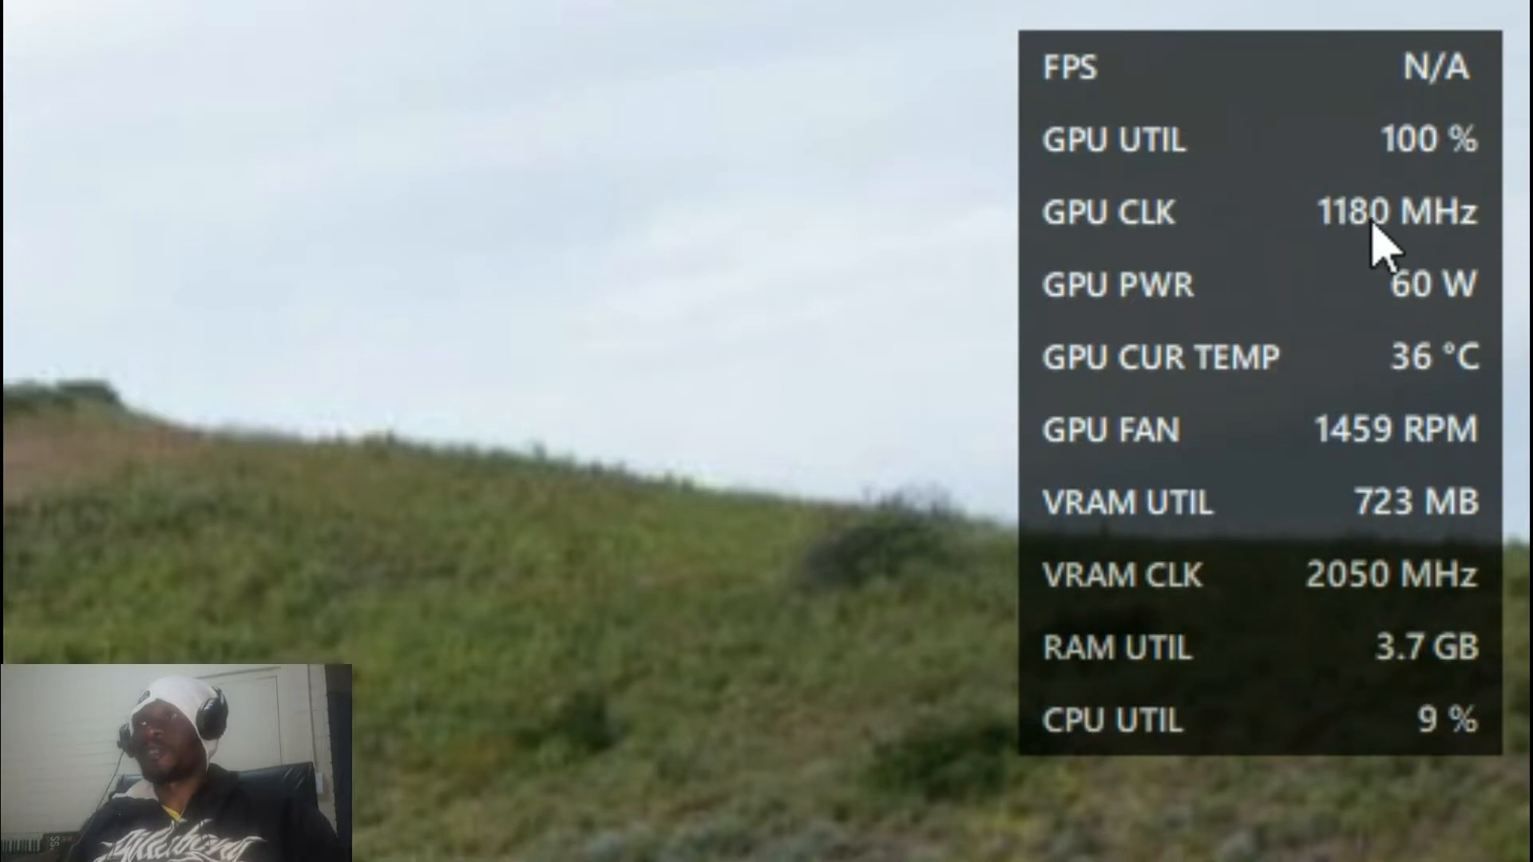
mouse_move(1216, 323)
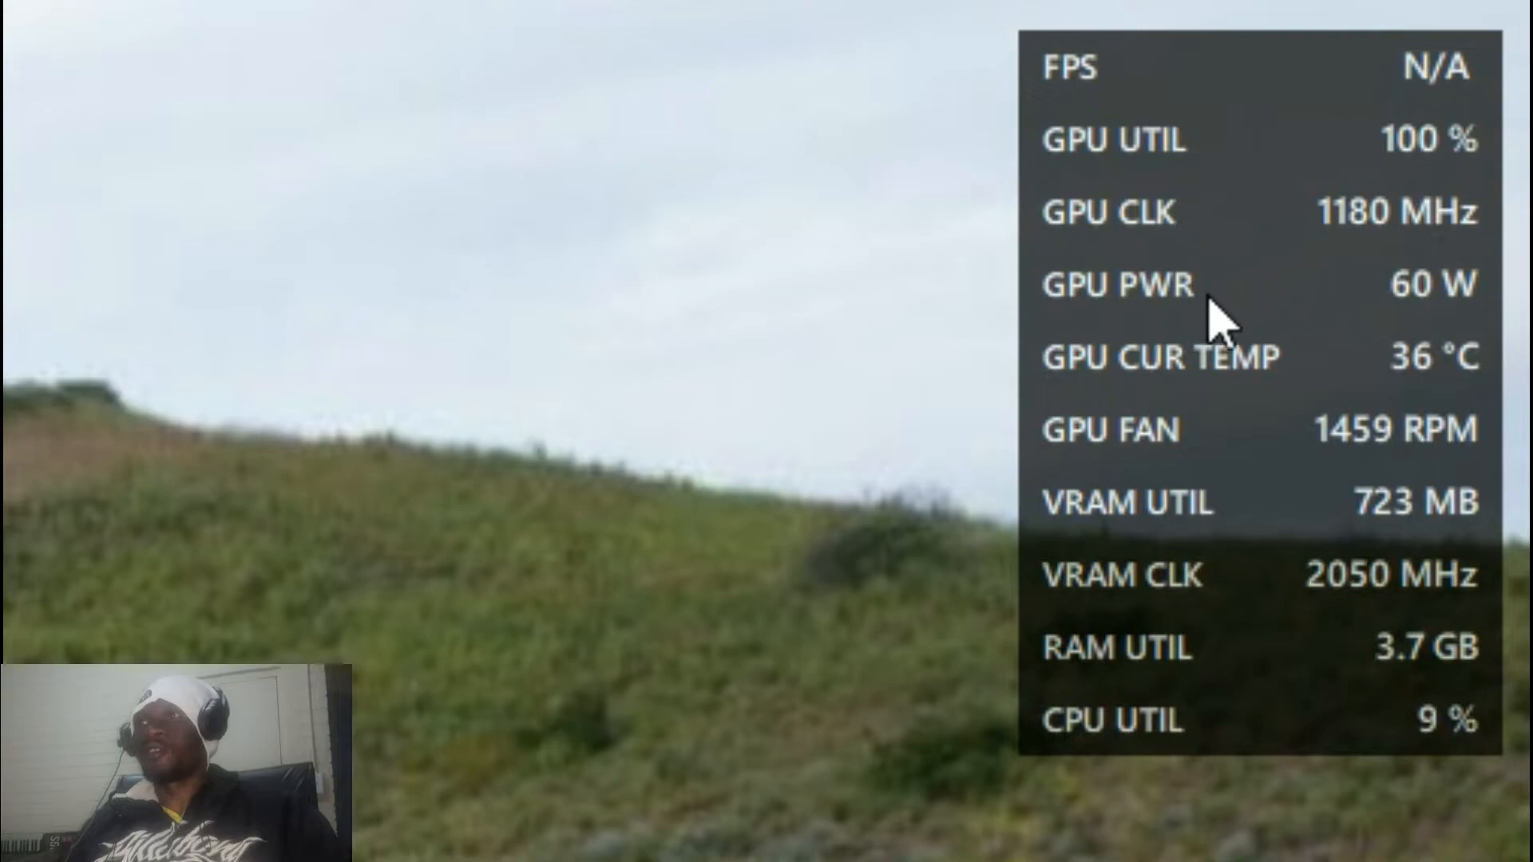
mouse_move(1300, 308)
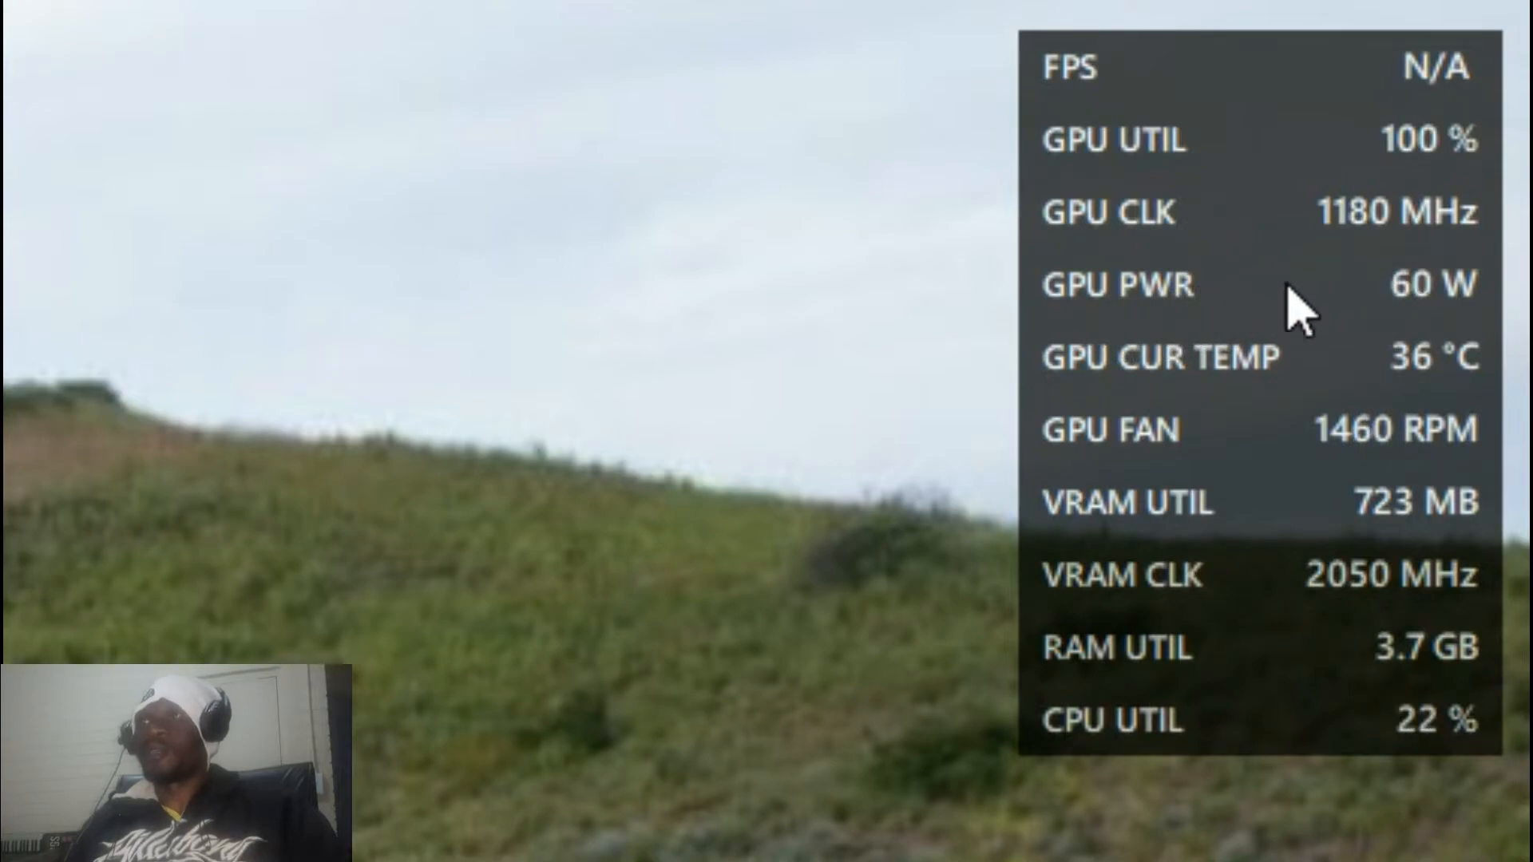
mouse_move(1495, 332)
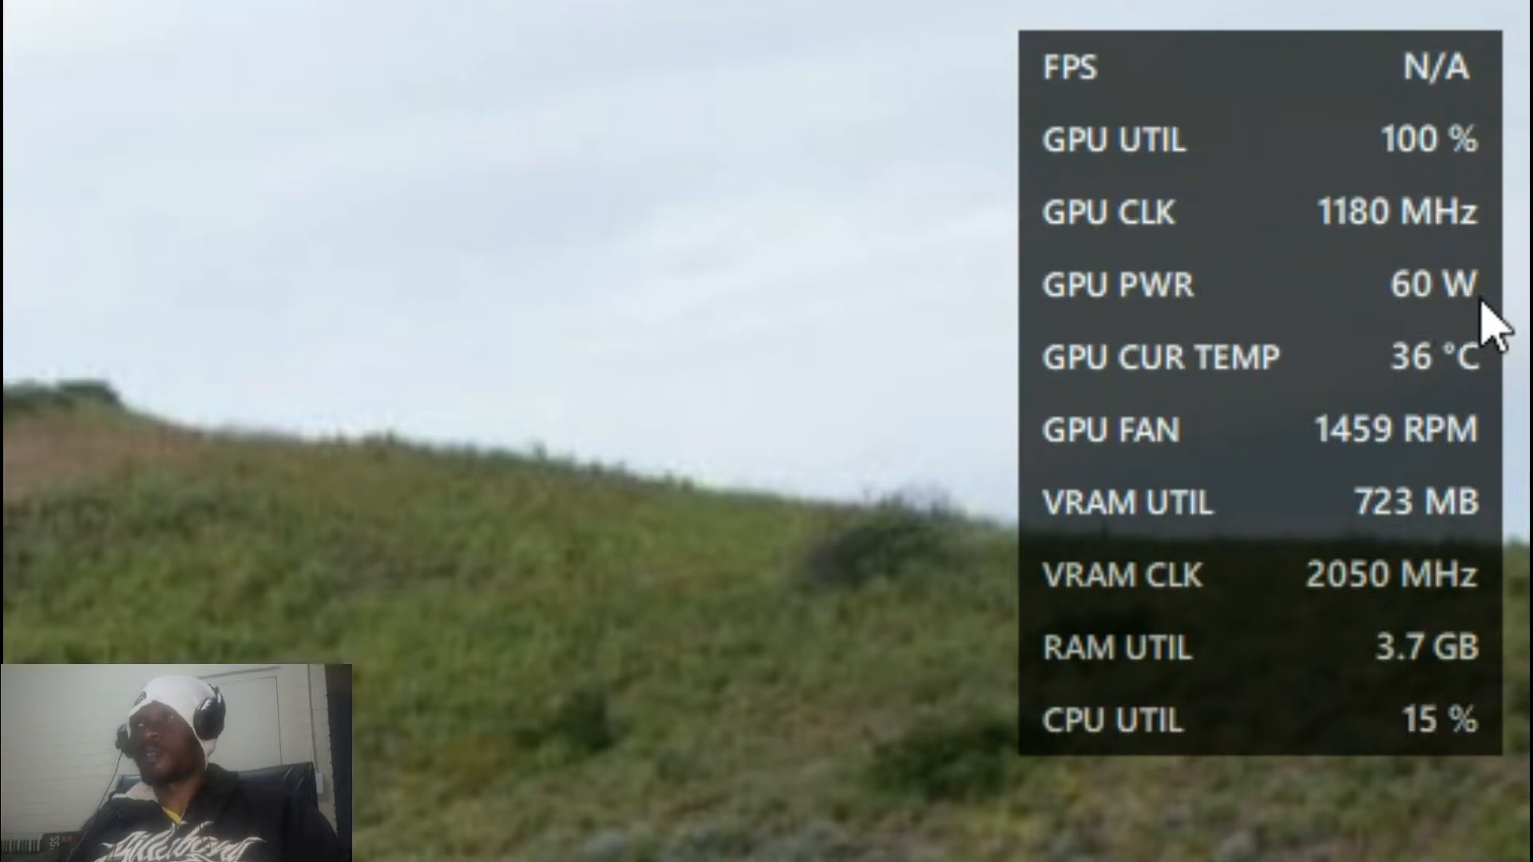
mouse_move(1427, 401)
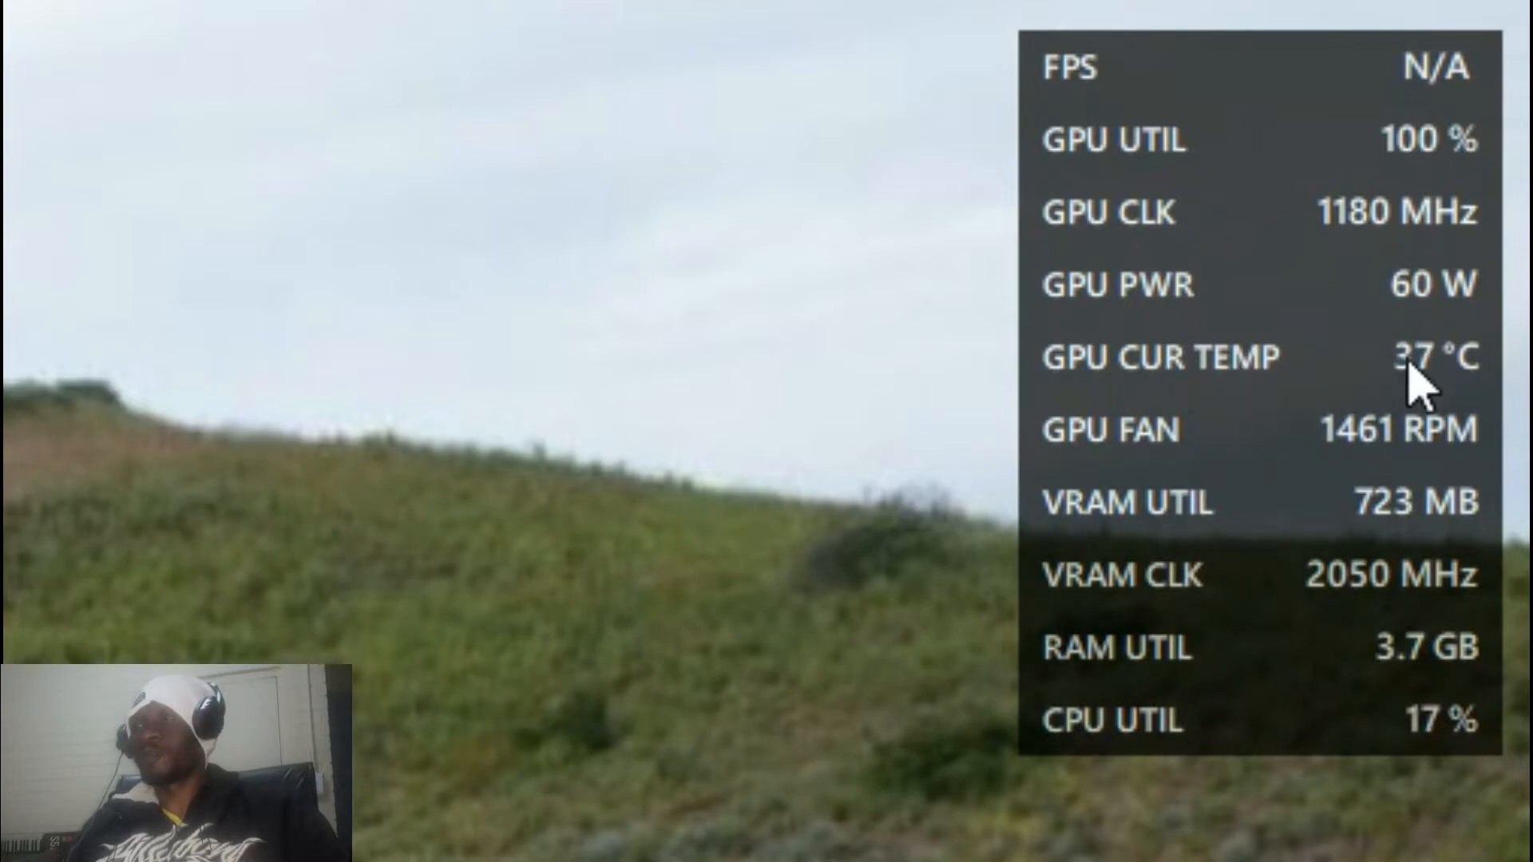
mouse_move(1379, 381)
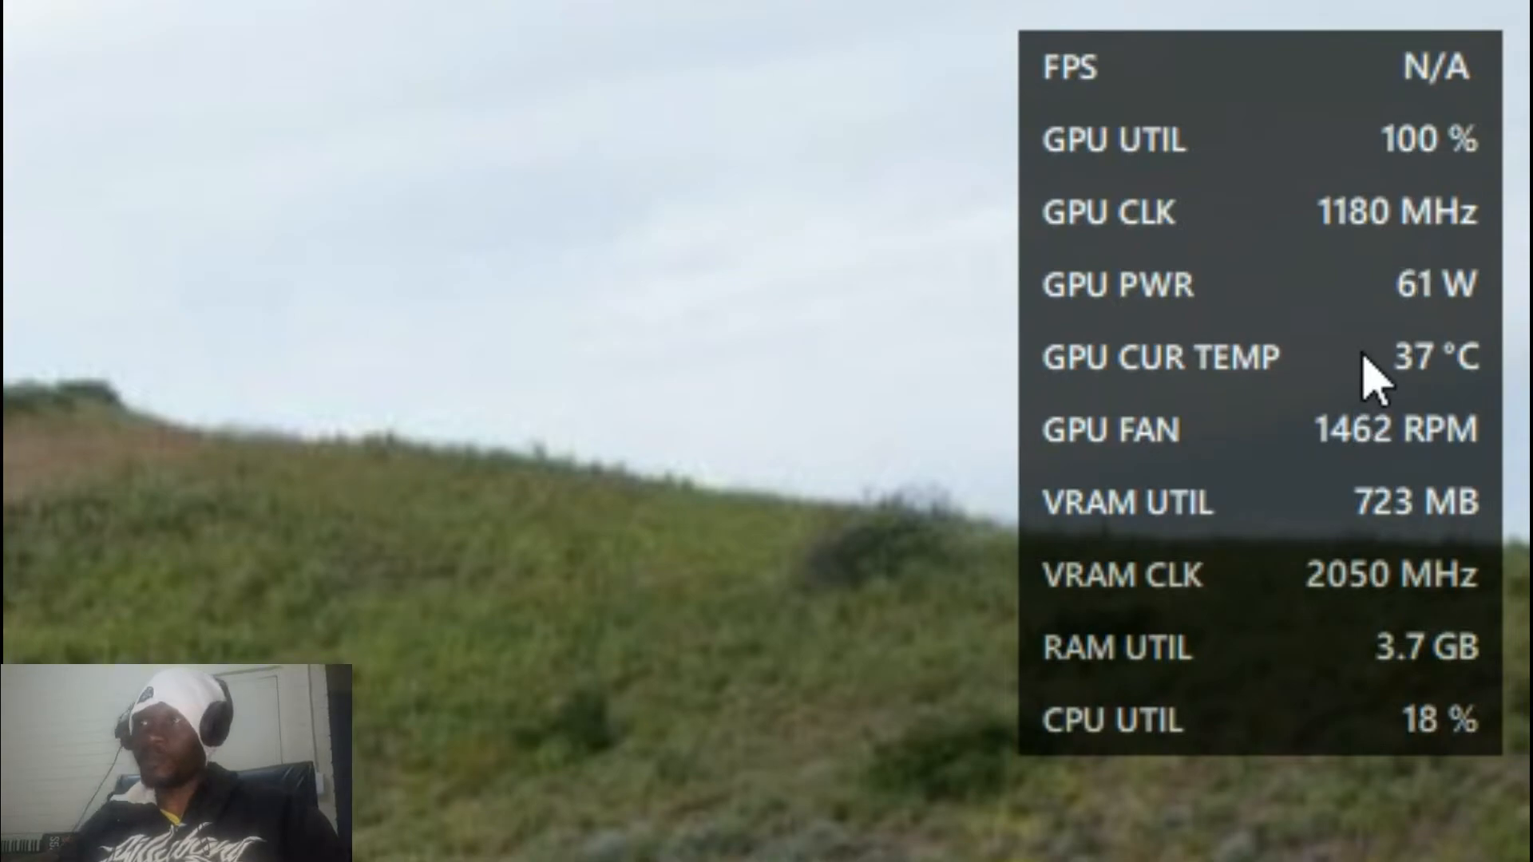
mouse_move(1232, 391)
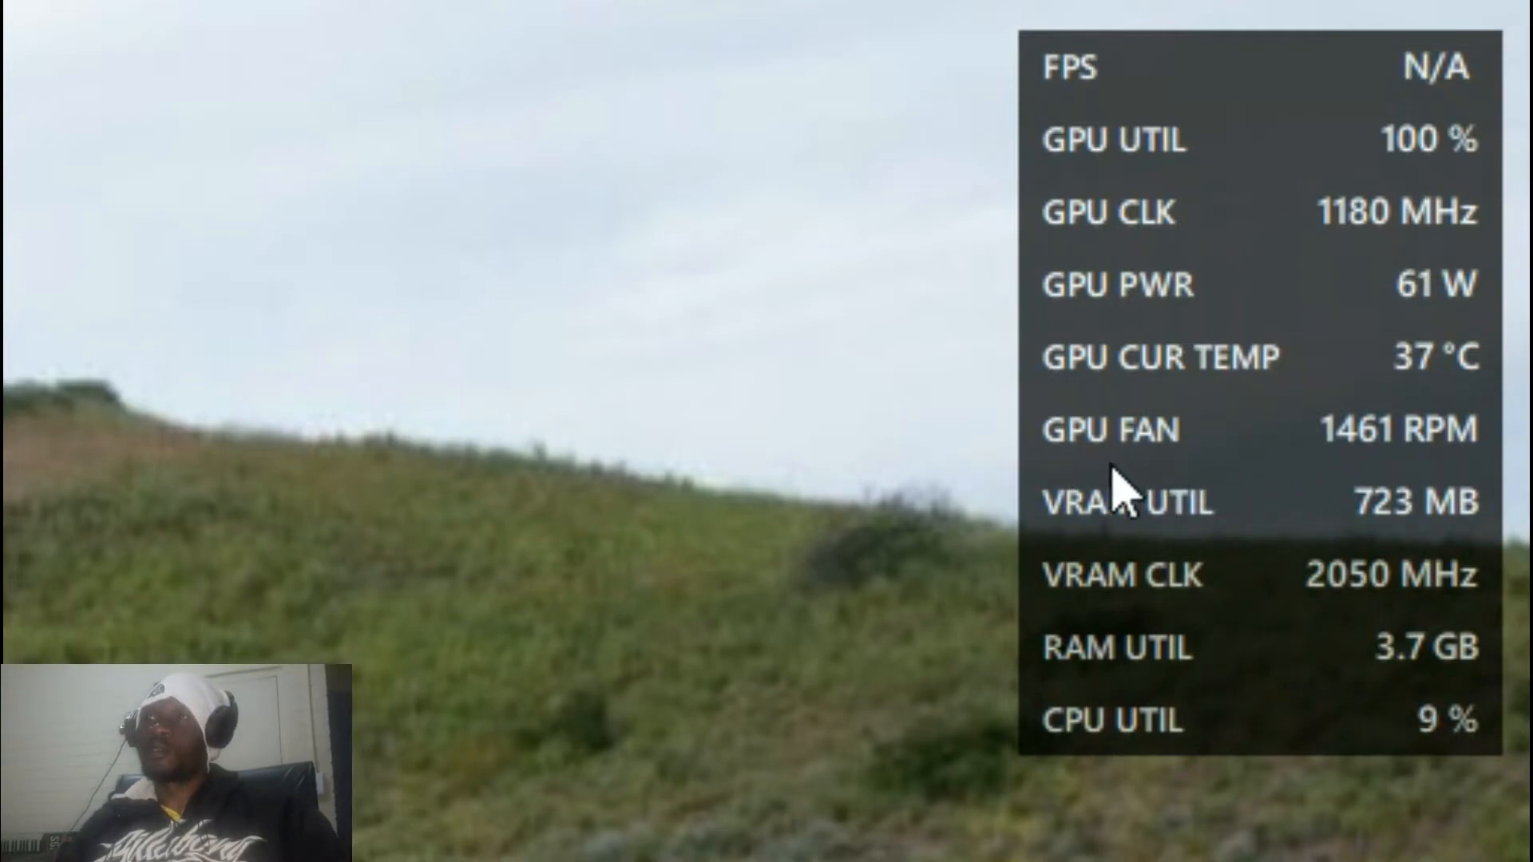
mouse_move(1301, 483)
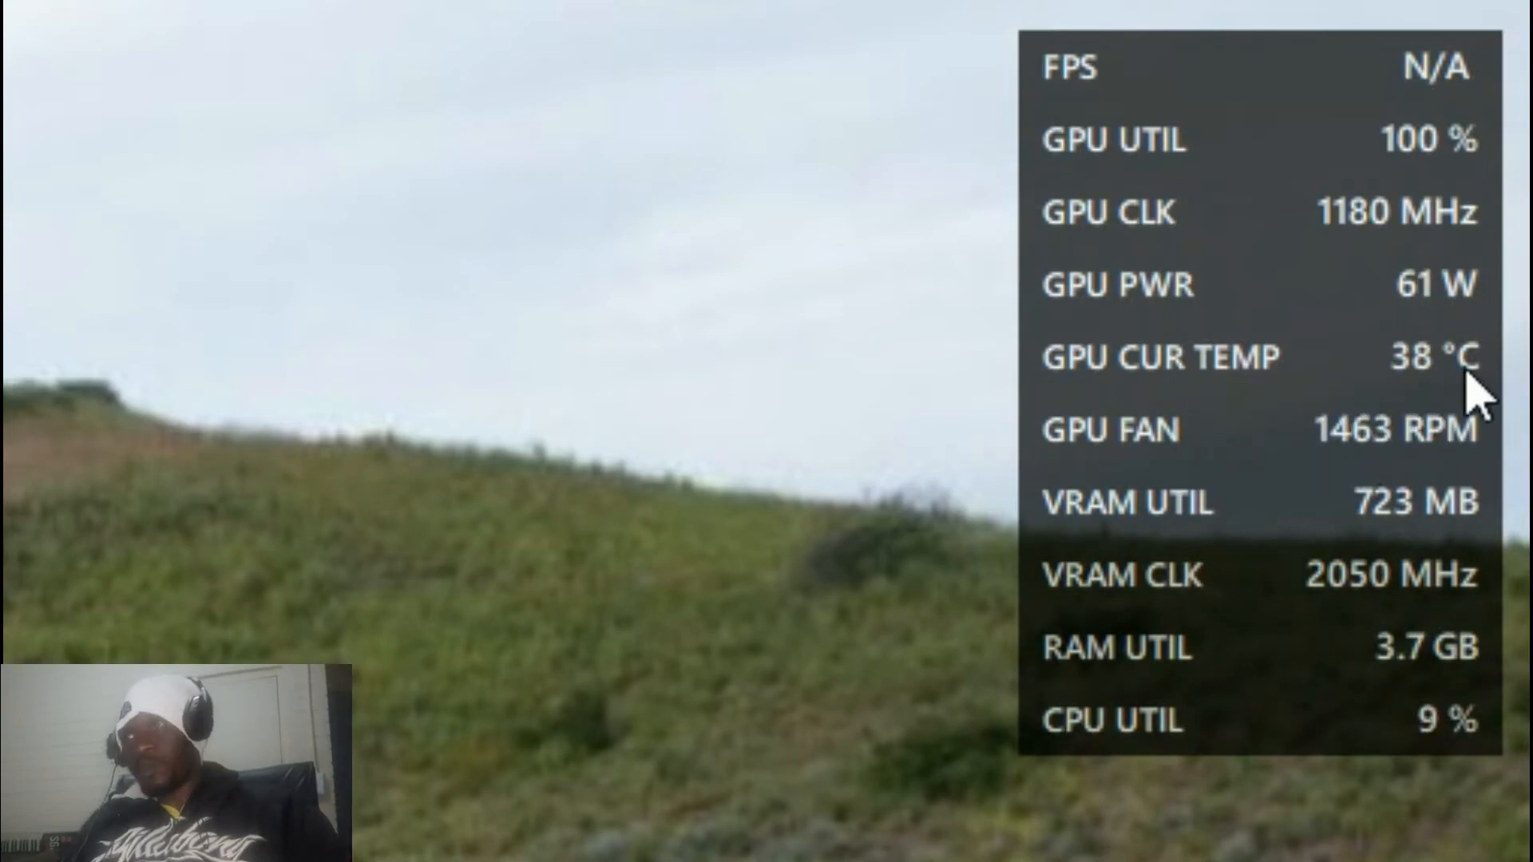
mouse_move(1446, 460)
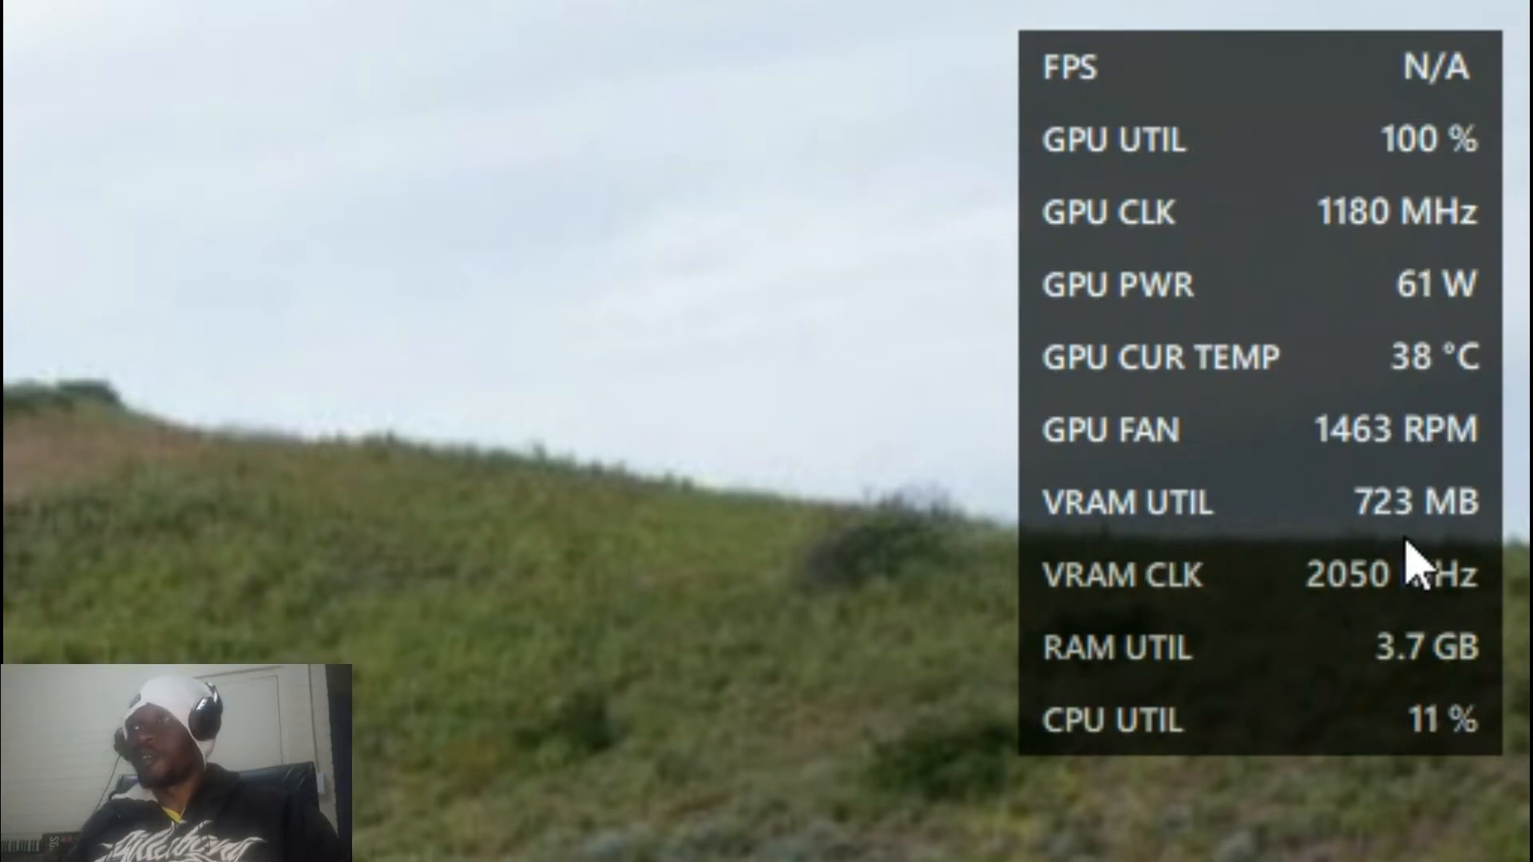
mouse_move(1486, 547)
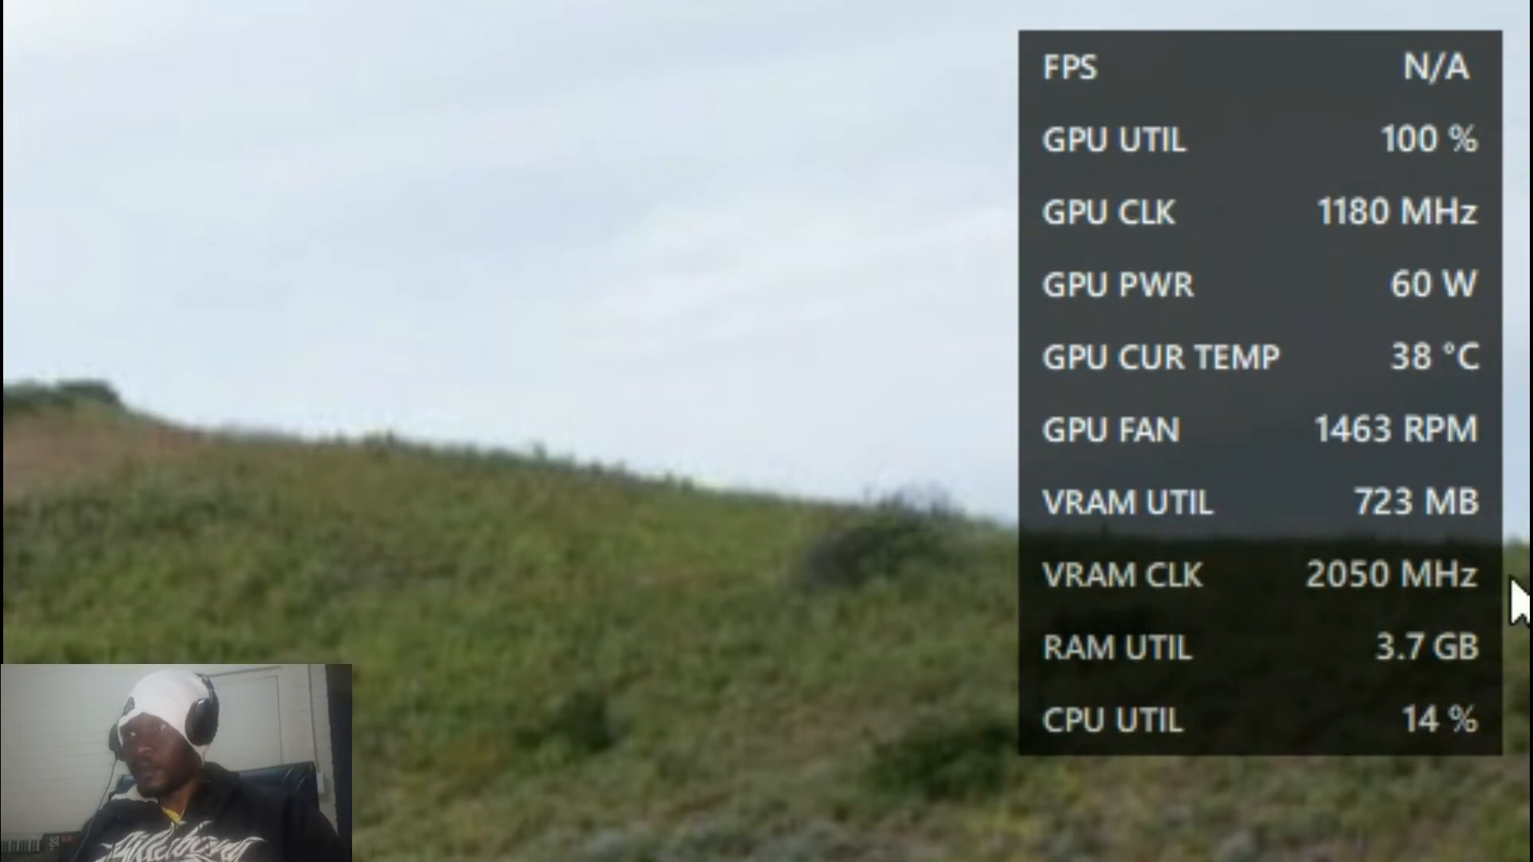
mouse_move(1085, 616)
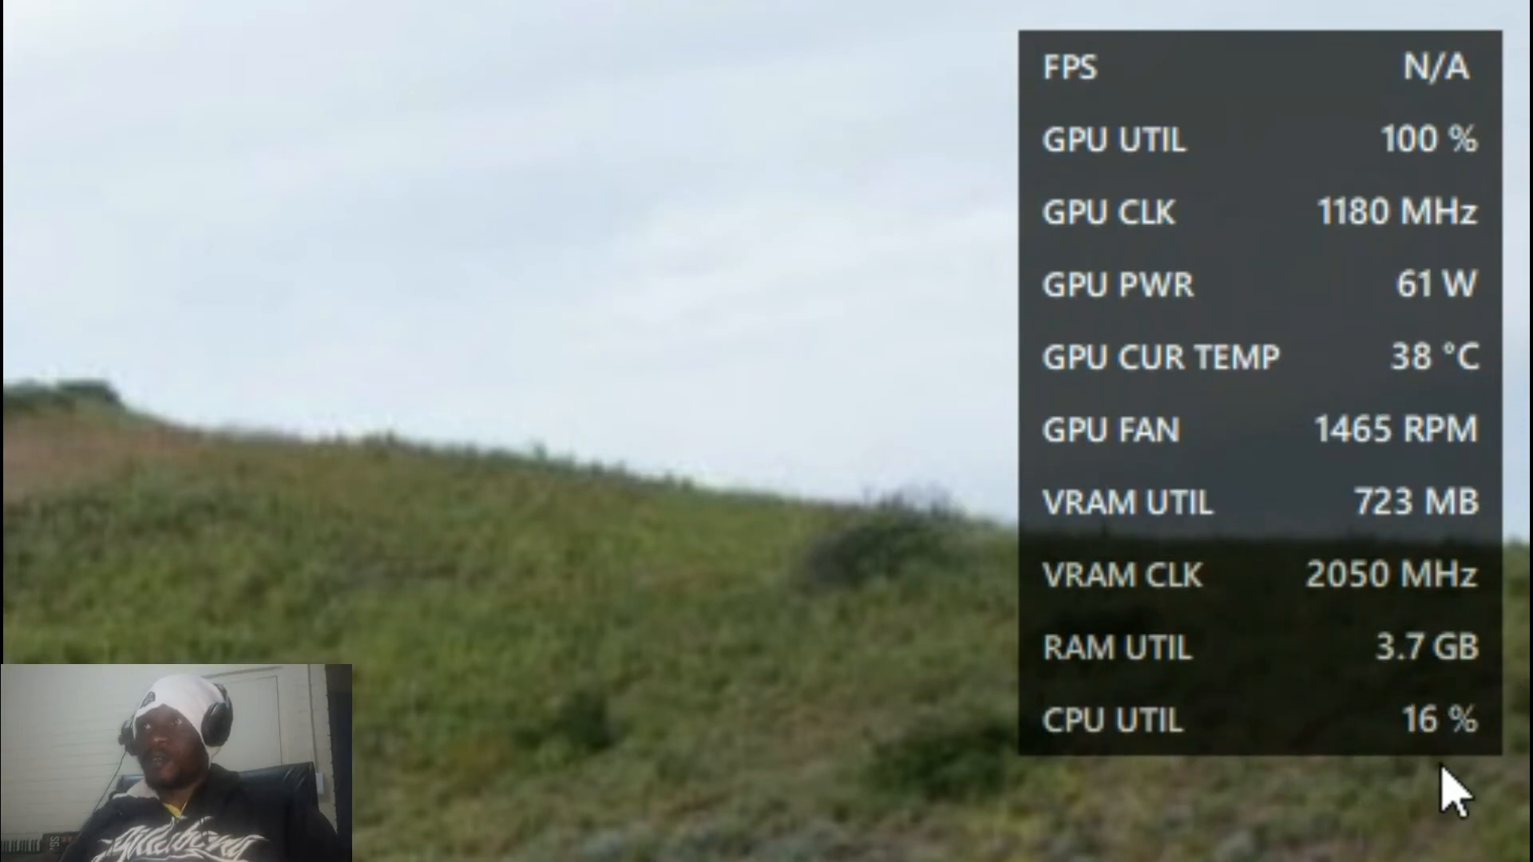
mouse_move(1163, 587)
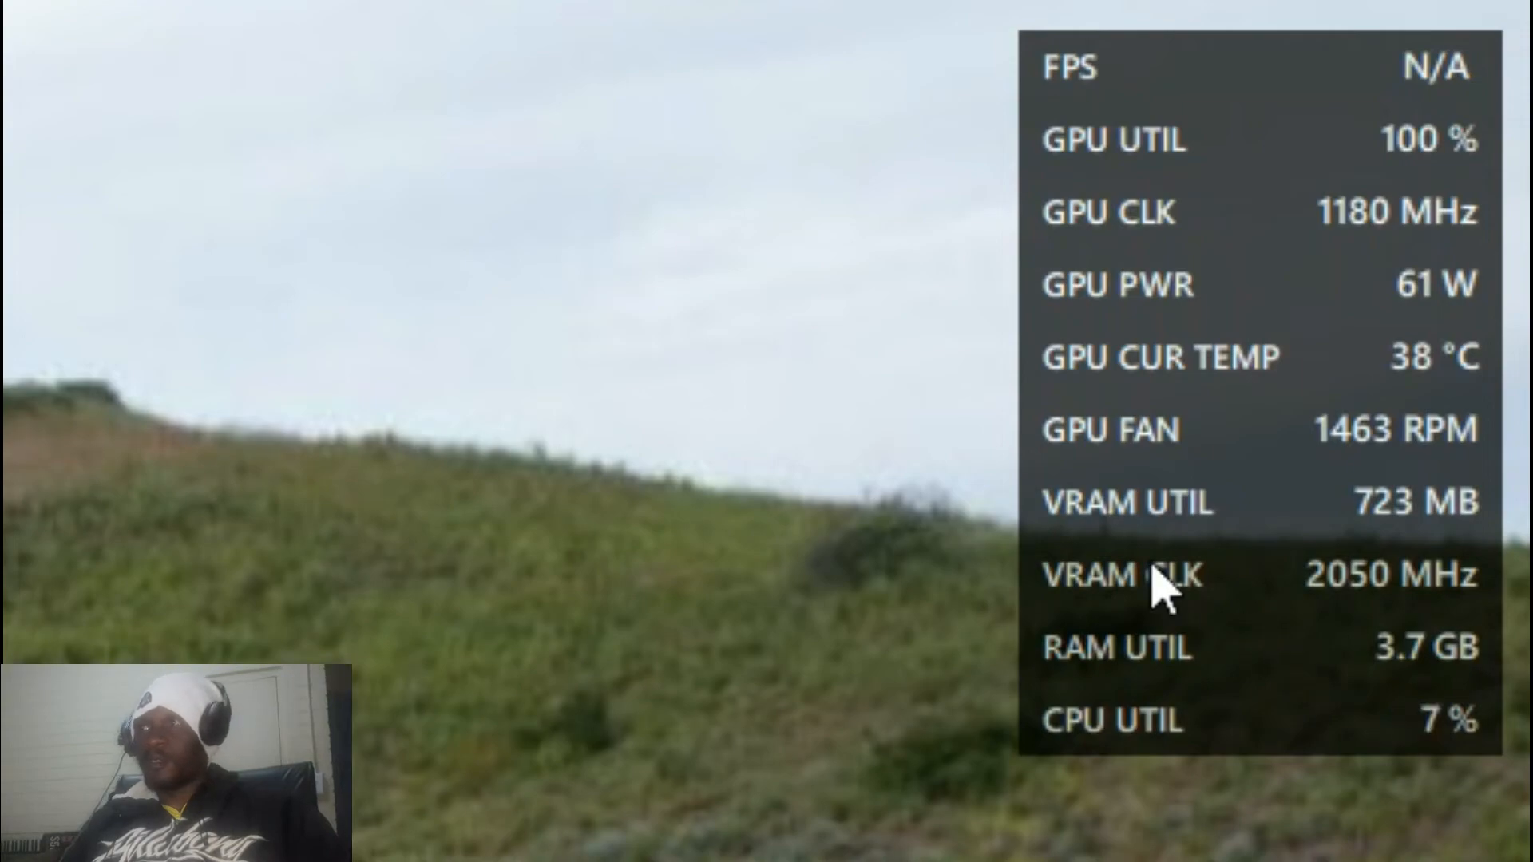